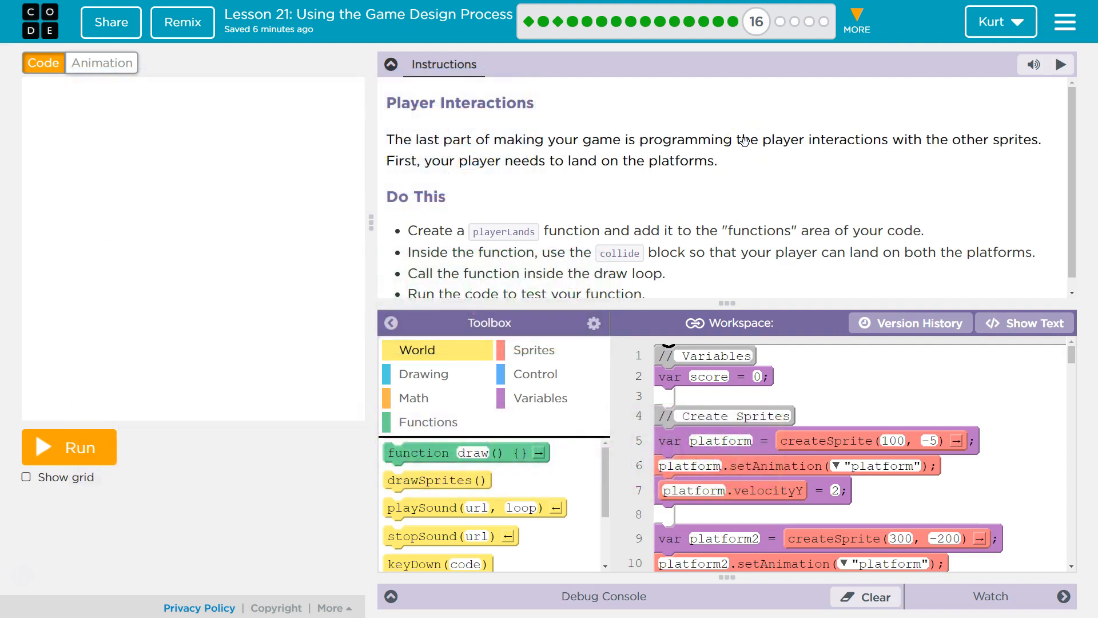
mouse_move(80, 442)
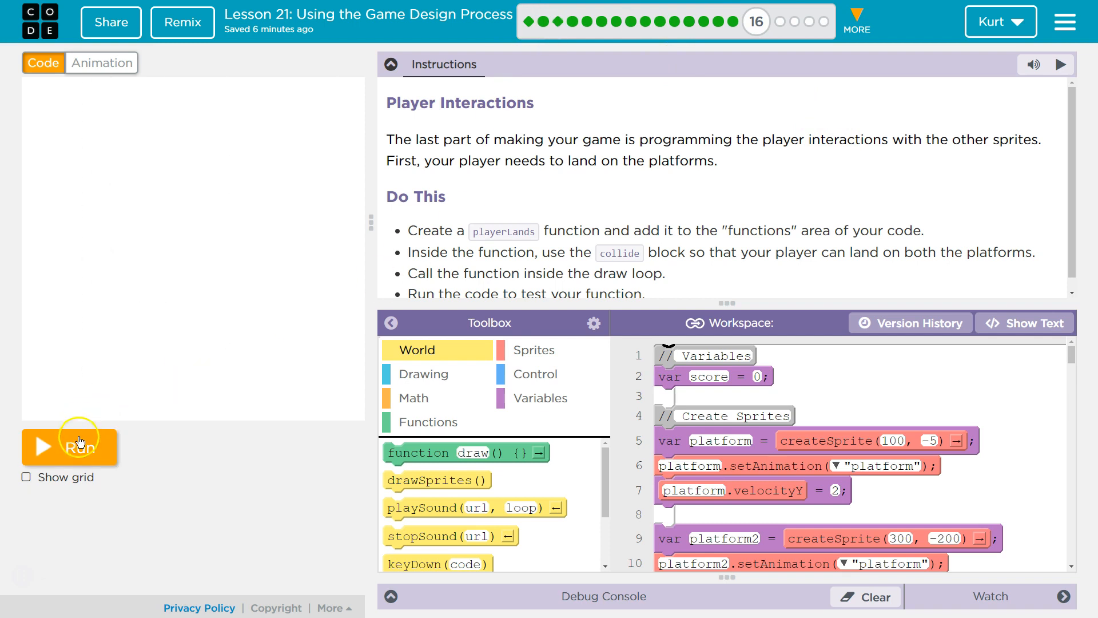
- Run the game to test the current code, then stop and reset the stage
left_click(68, 447)
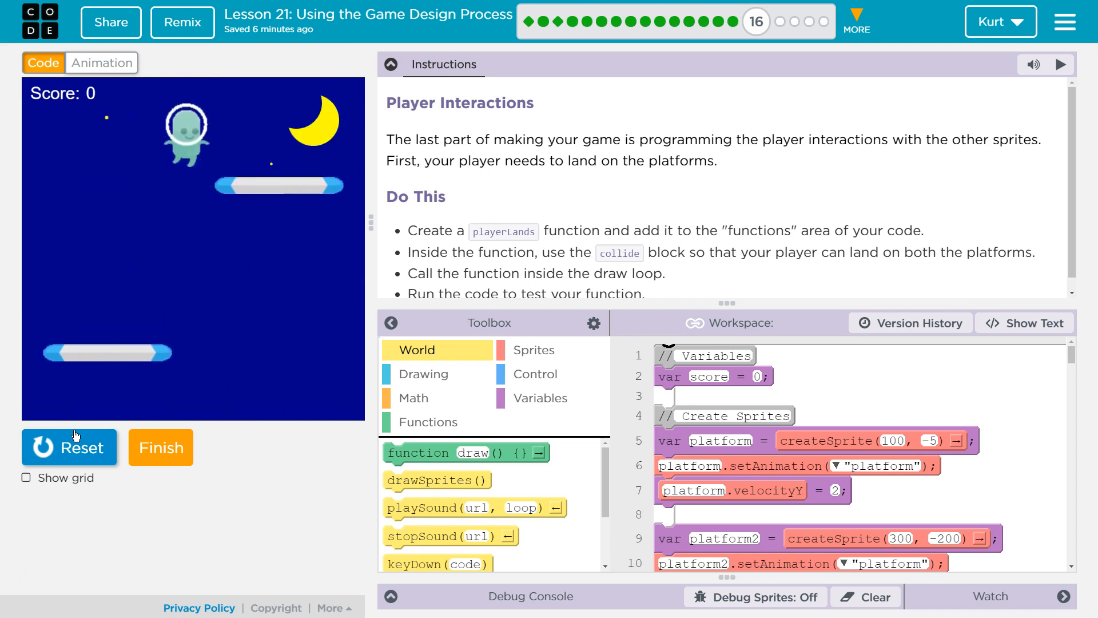
left_click(69, 448)
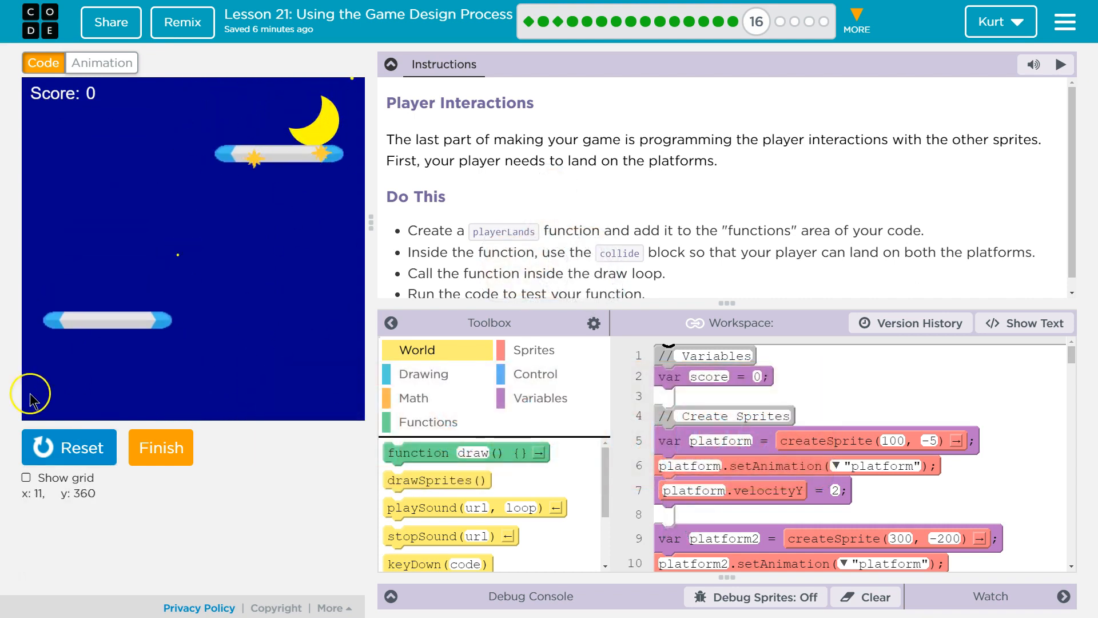
left_click(69, 447)
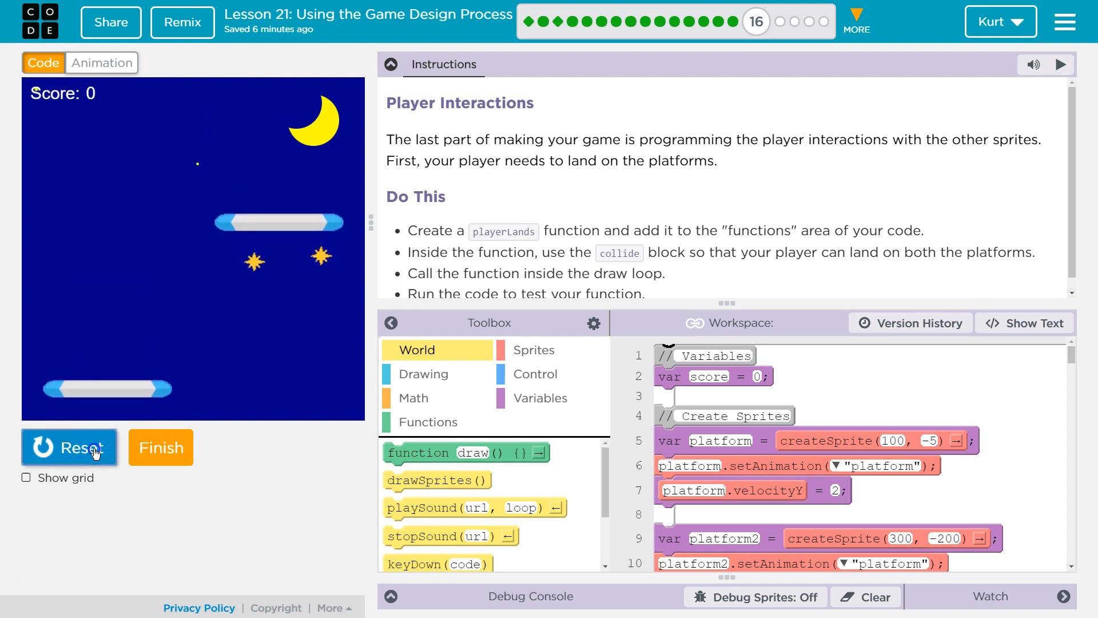
left_click(69, 447)
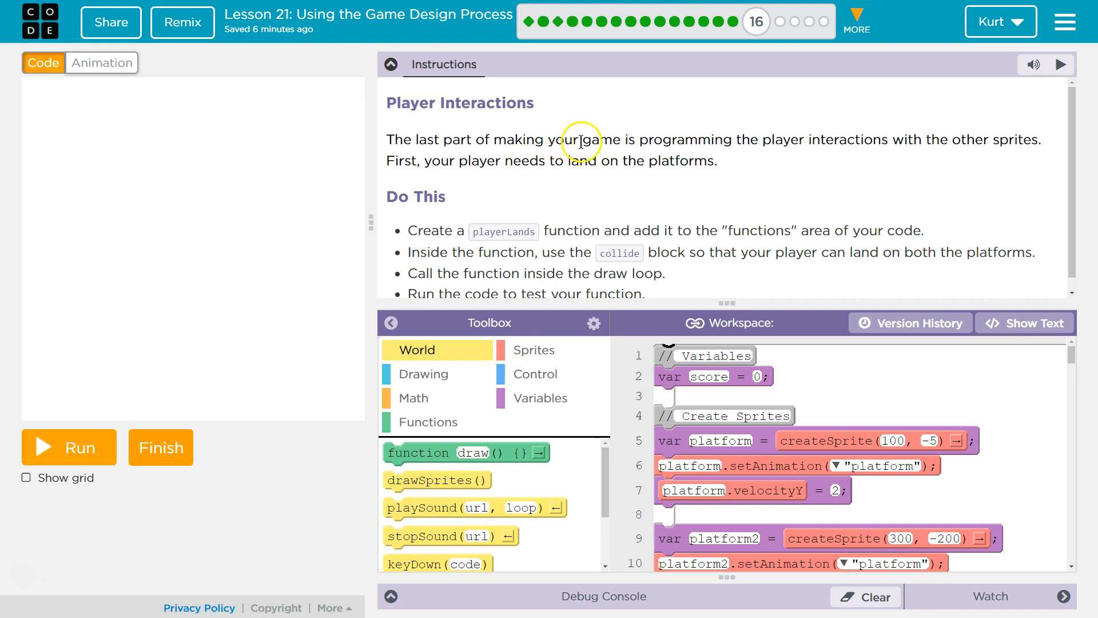
mouse_move(912, 163)
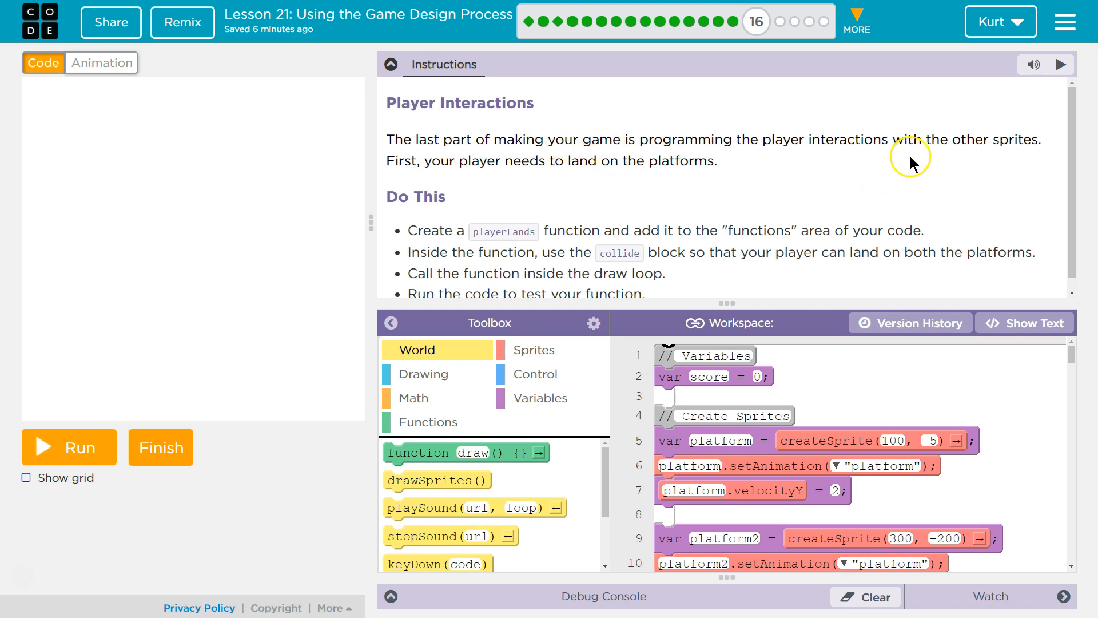
mouse_move(990, 156)
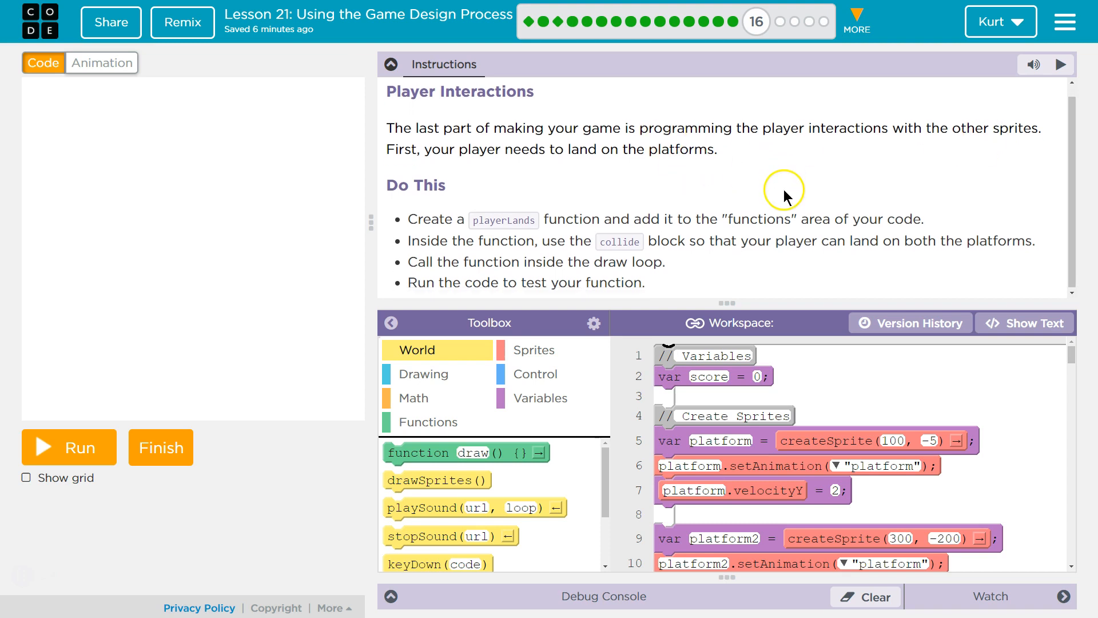
mouse_move(439, 211)
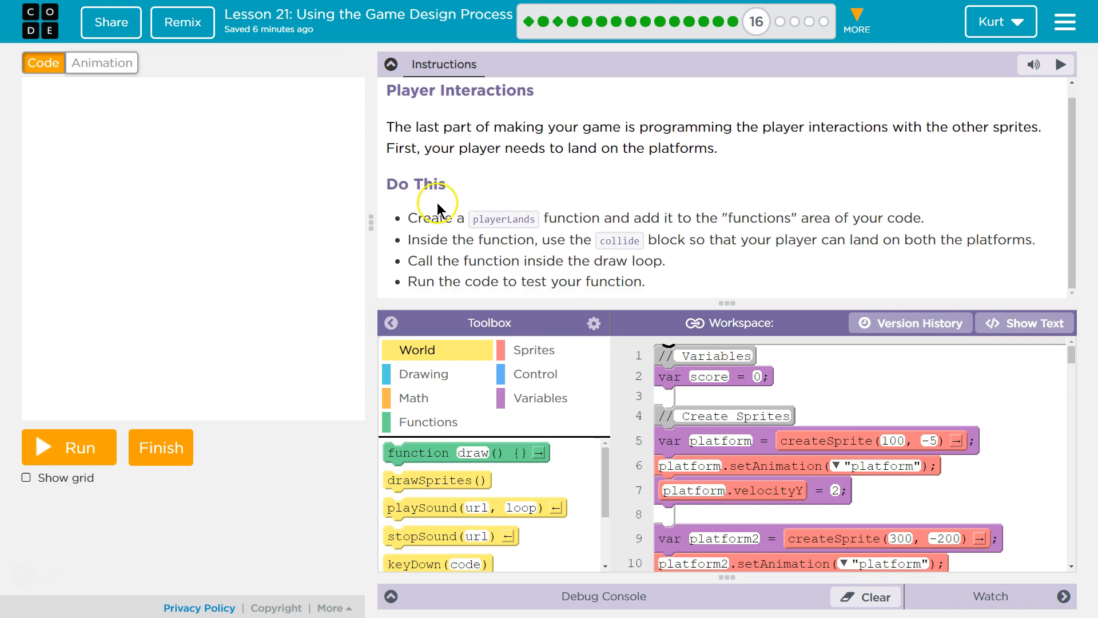
mouse_move(808, 511)
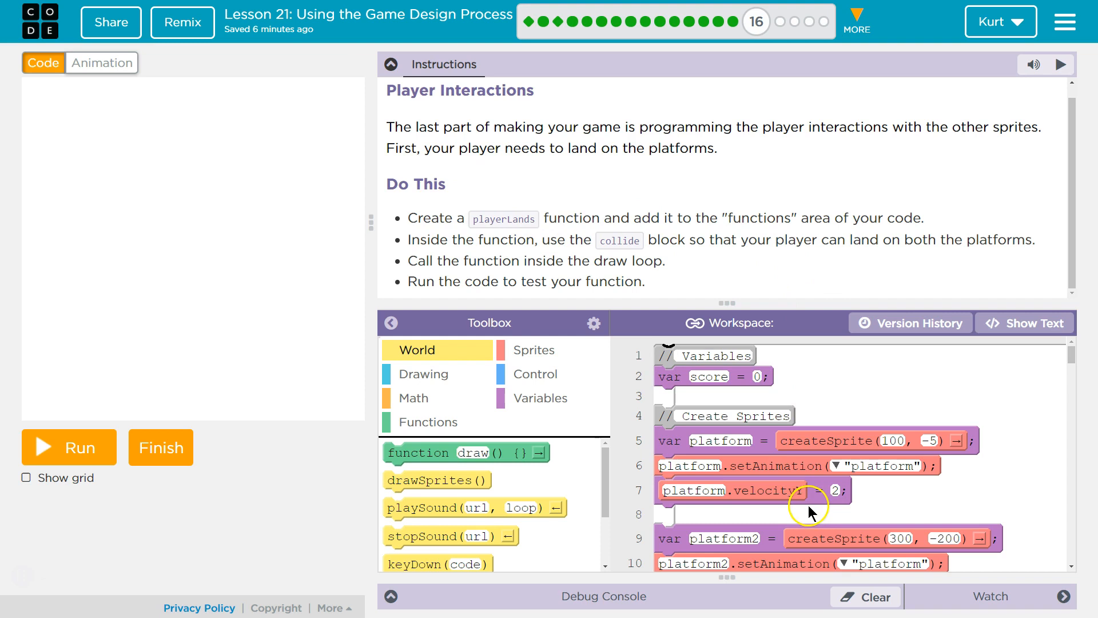
- Add a new empty function at the bottom of the code and name it playerLands
scroll("down", 3)
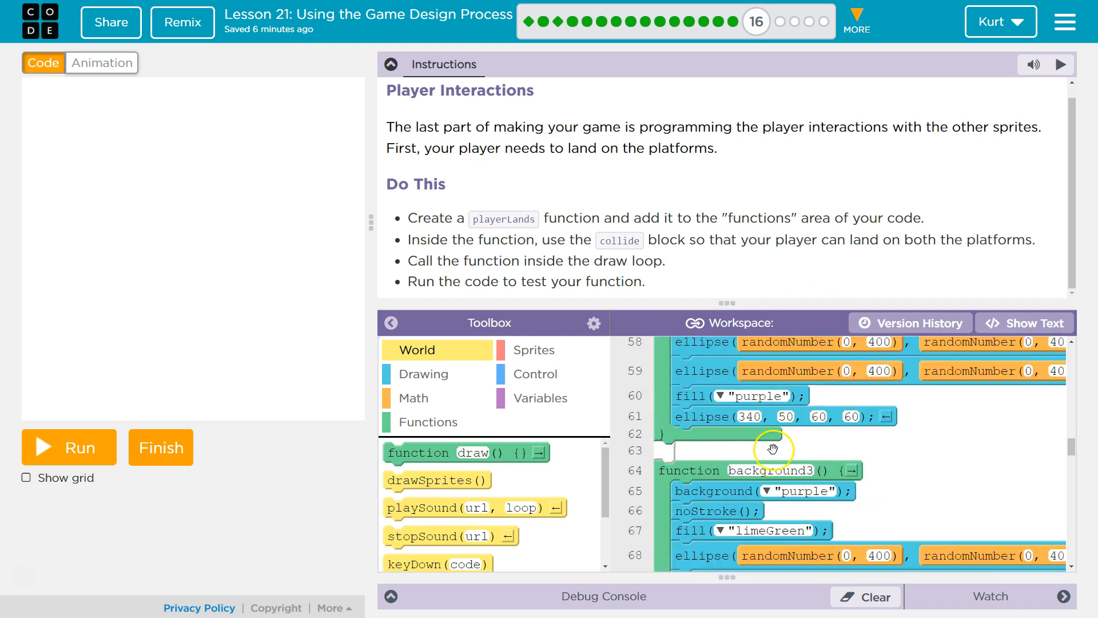
scroll("down", 3)
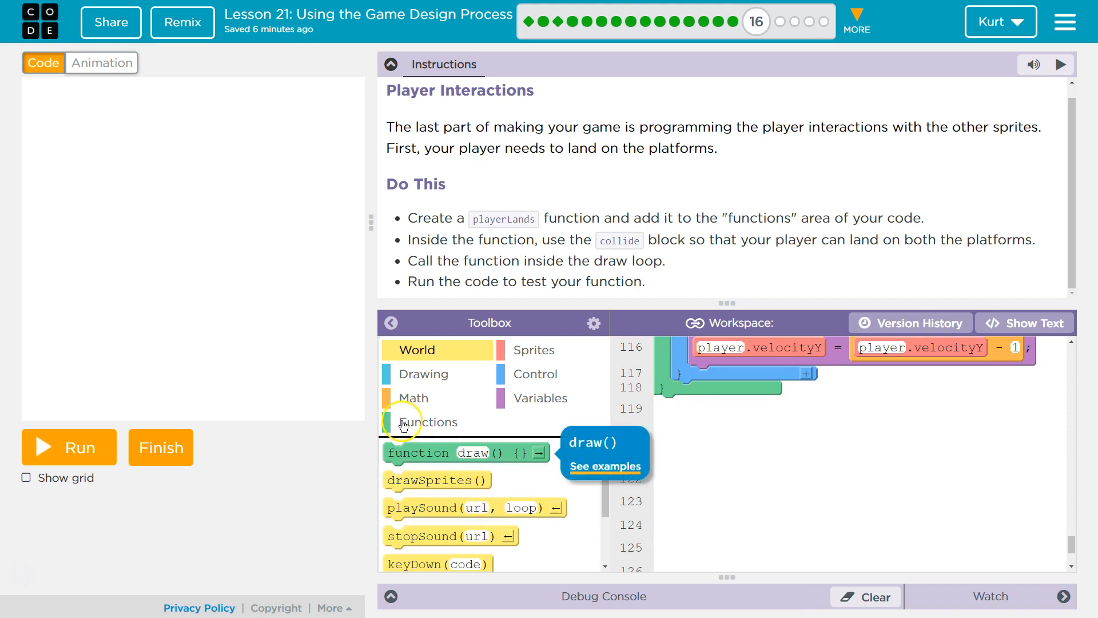
left_click(427, 422)
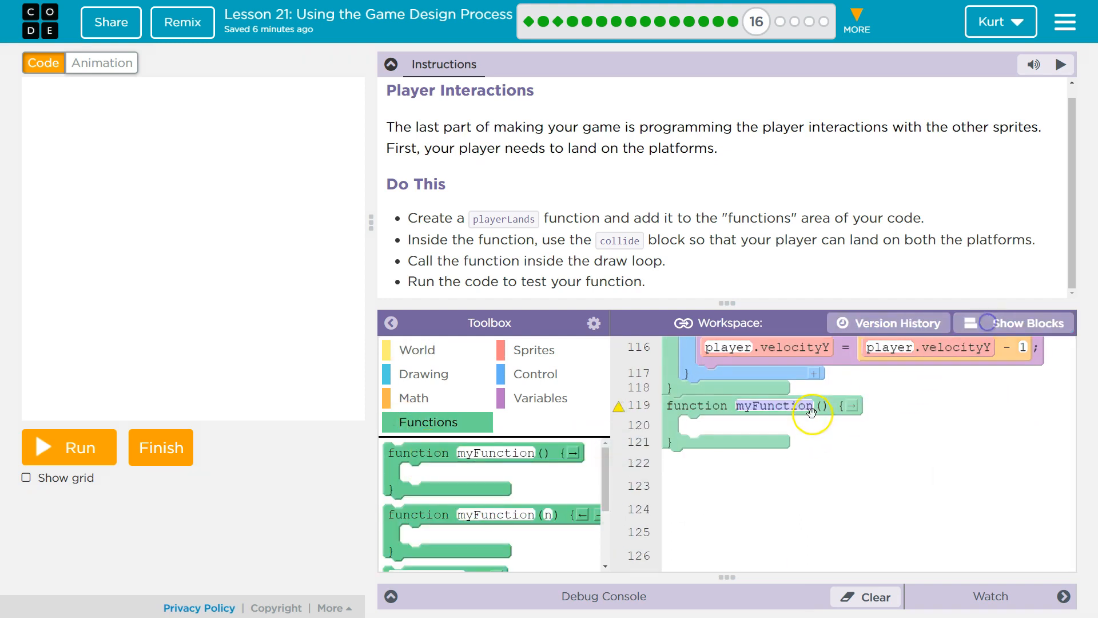
left_click(1022, 323)
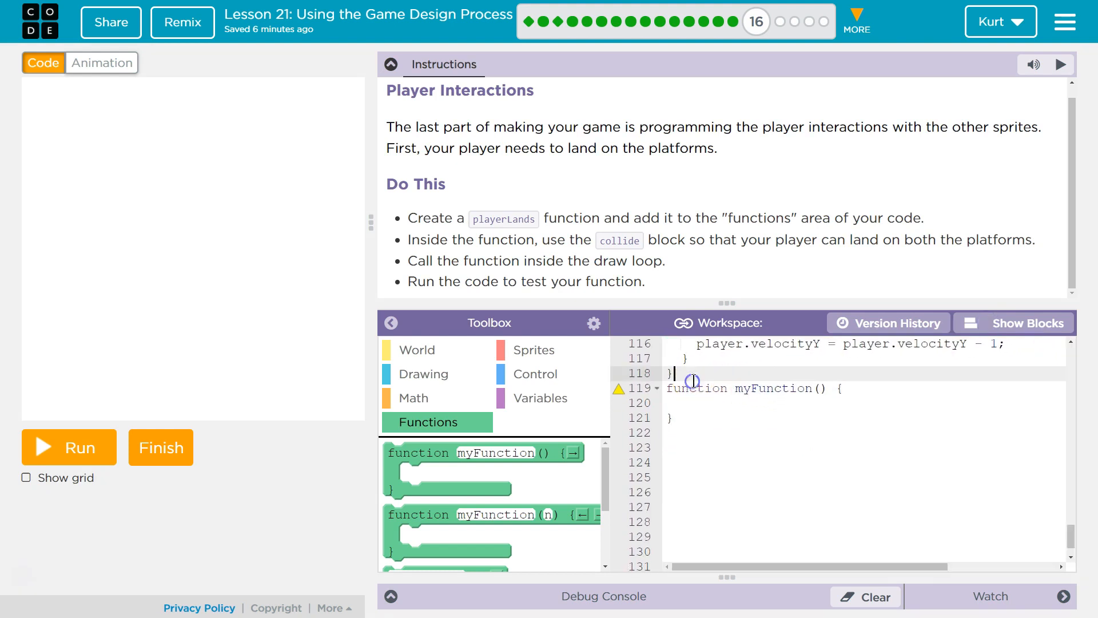
left_click(1013, 322)
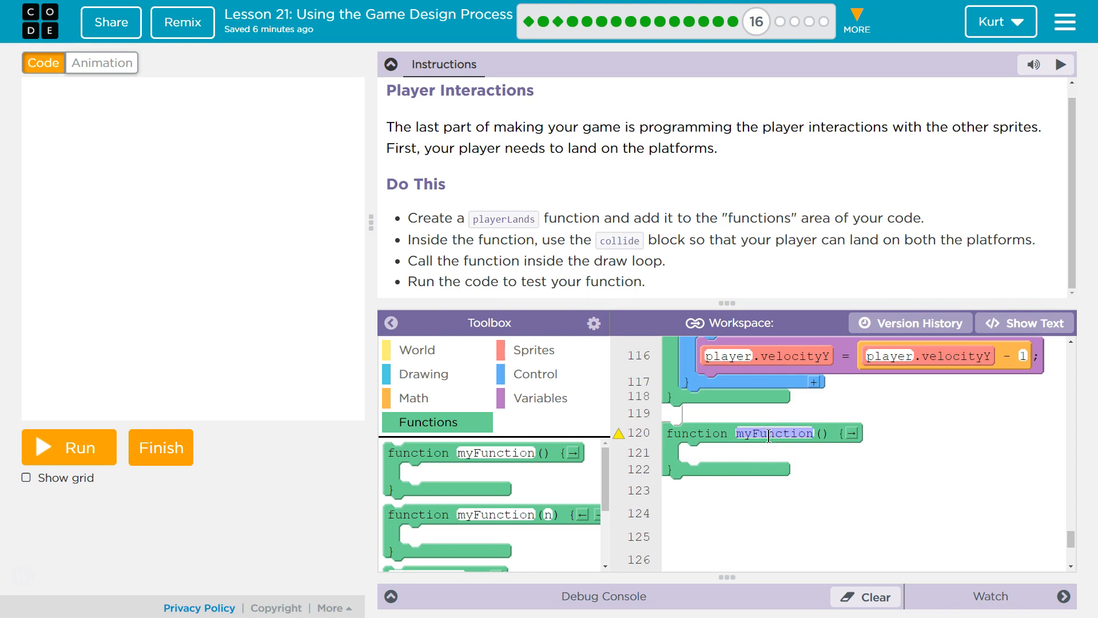
type("playerLa")
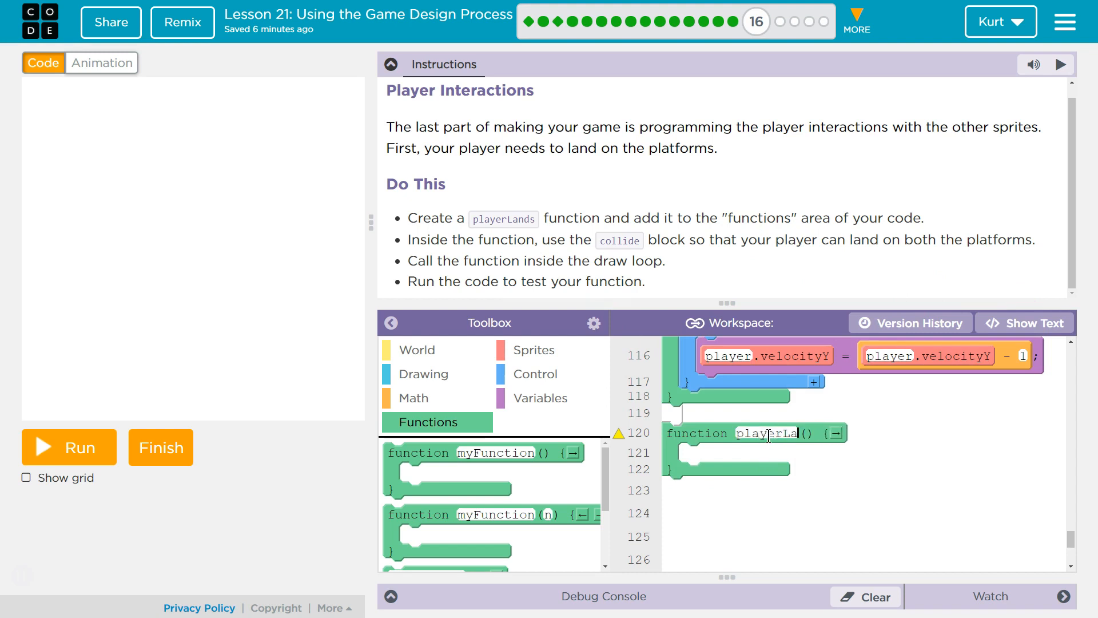
type("d")
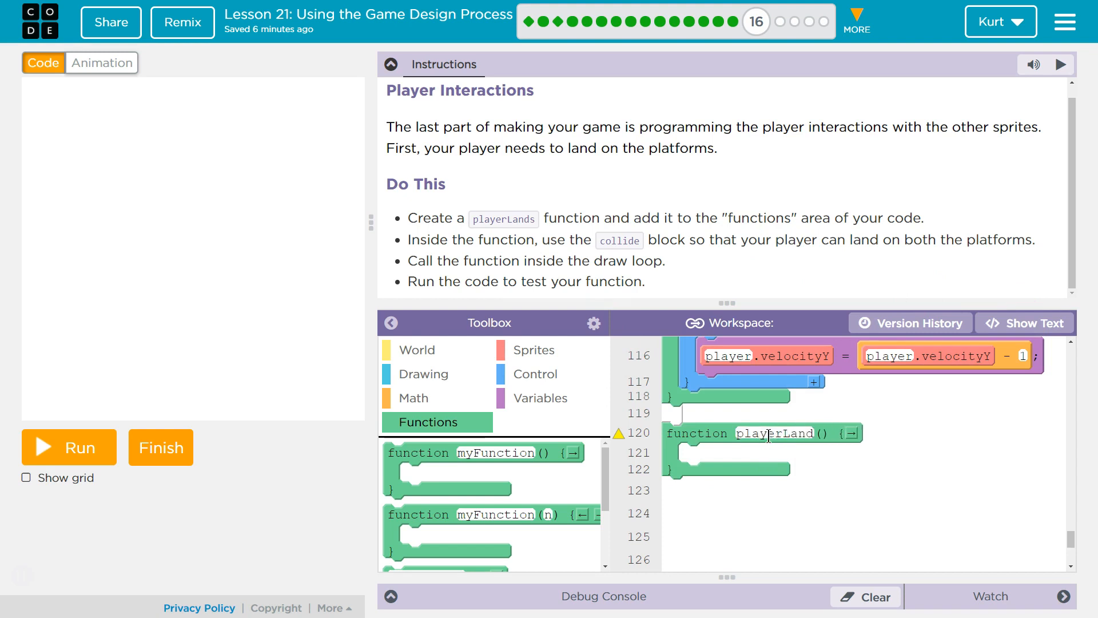
type("s")
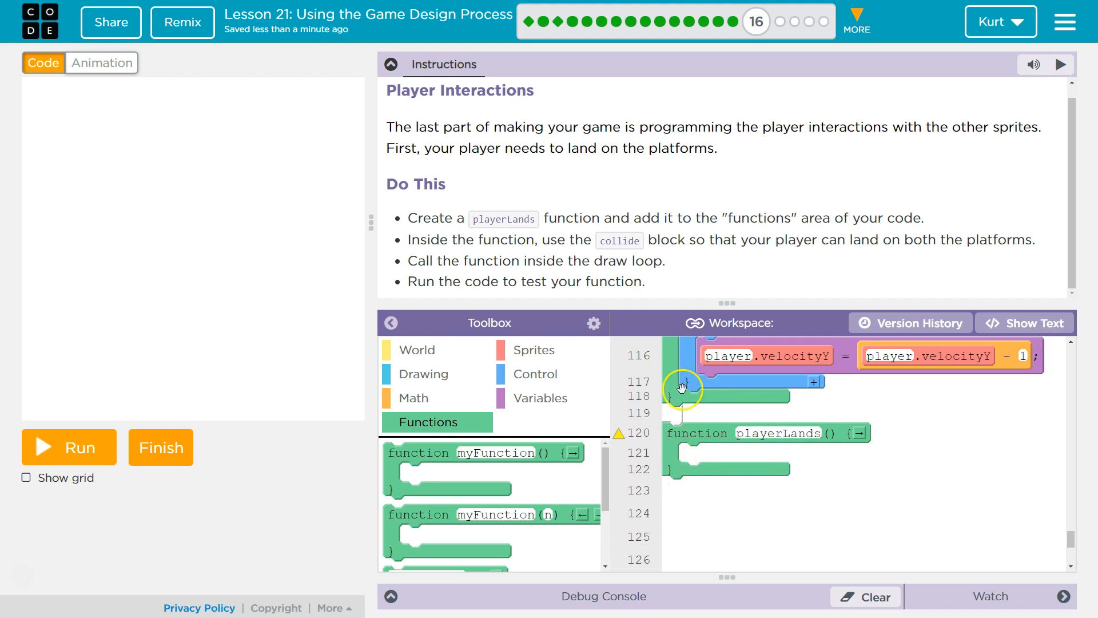
mouse_move(693, 430)
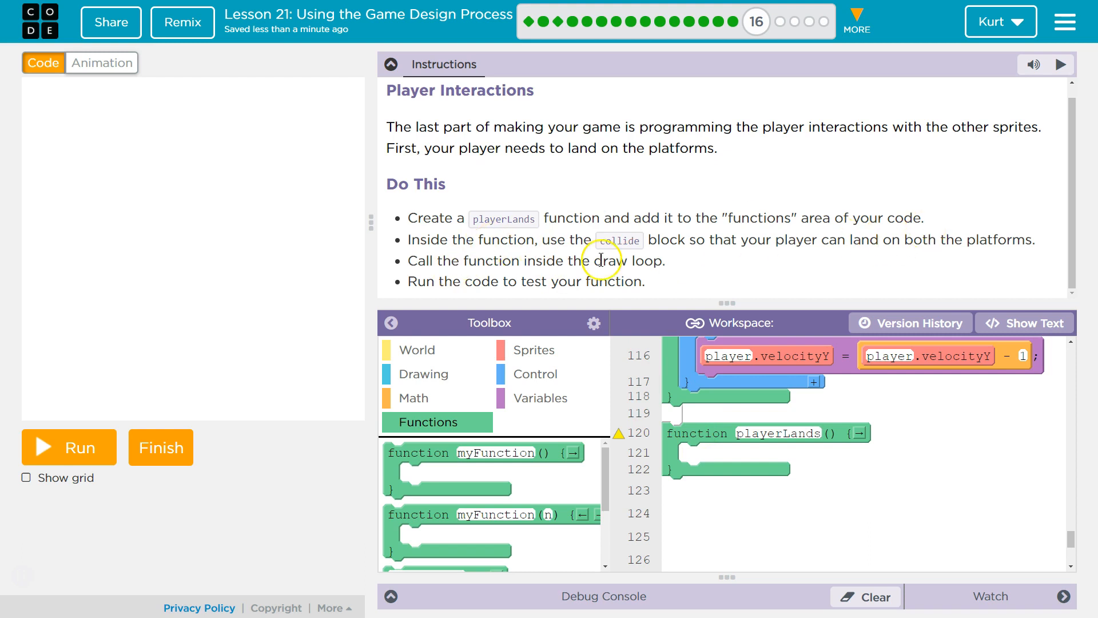
mouse_move(710, 242)
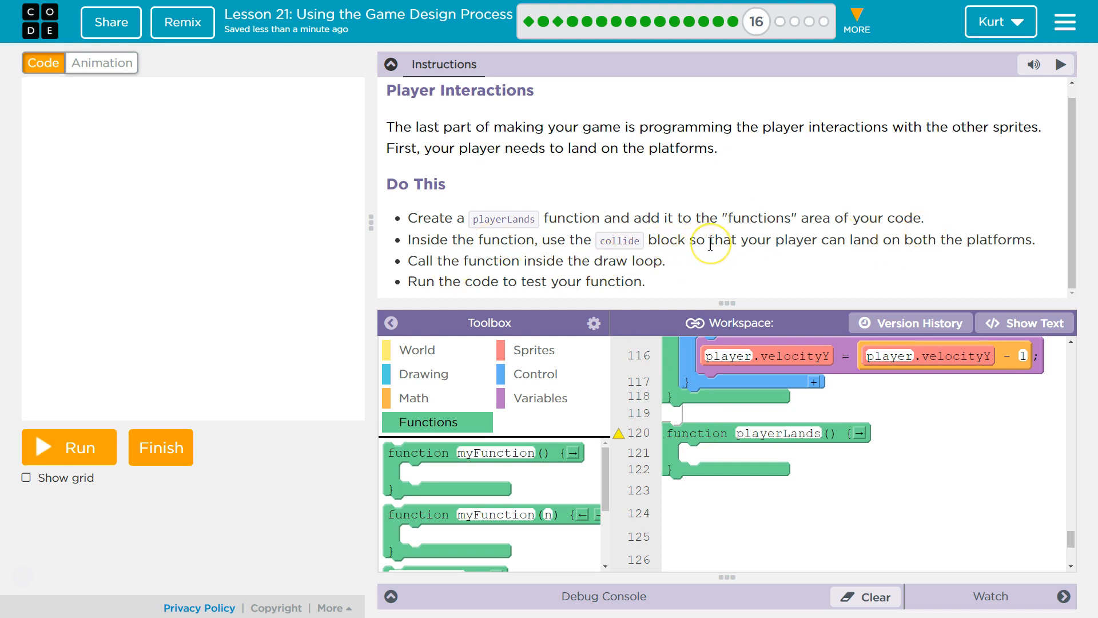
mouse_move(877, 236)
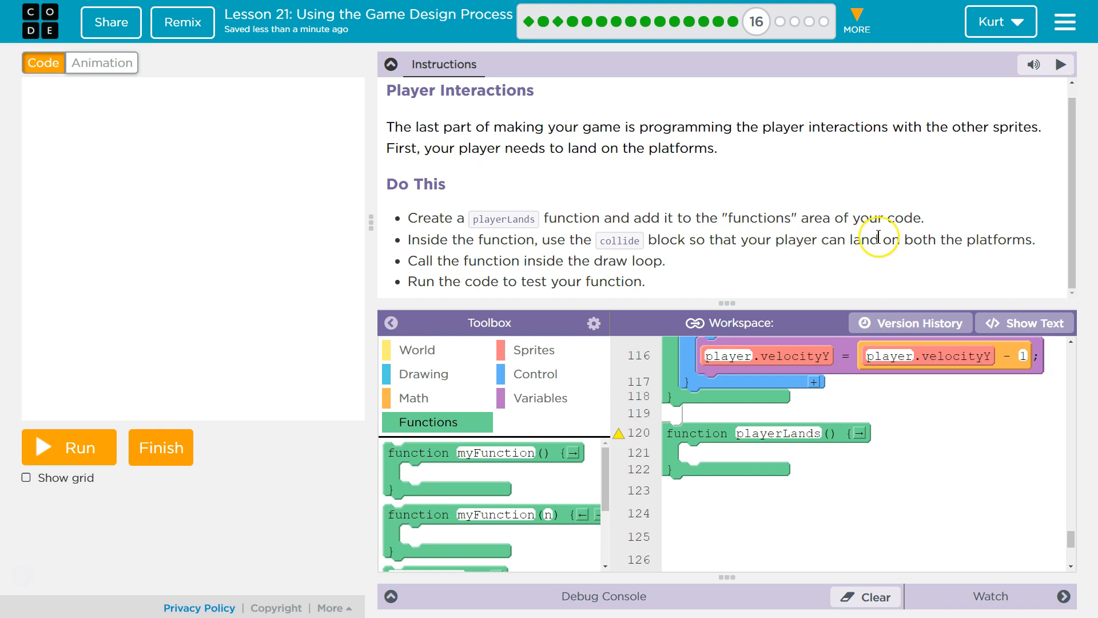
mouse_move(547, 406)
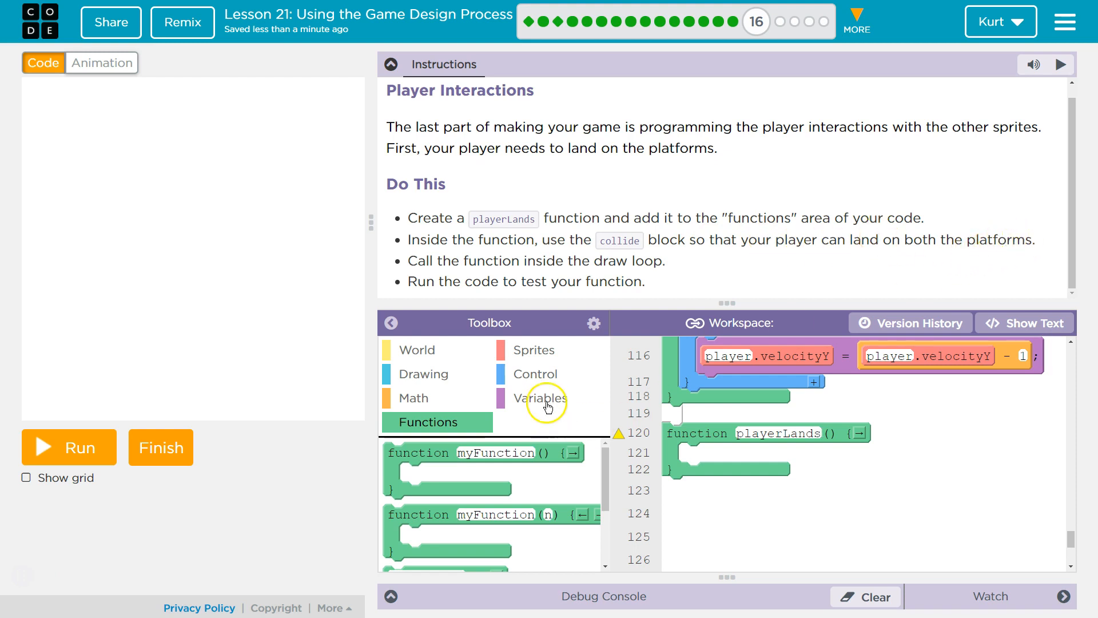
mouse_move(580, 341)
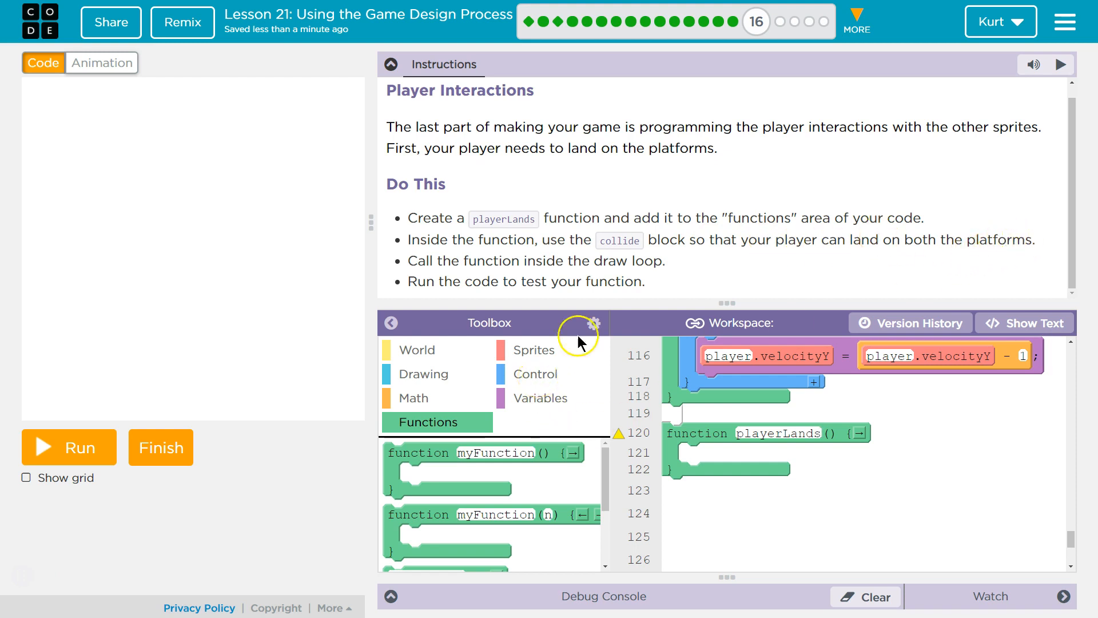
- Fill playerLands with player.collide(platform) and player.collide(platform2) from the Sprites blocks
left_click(534, 350)
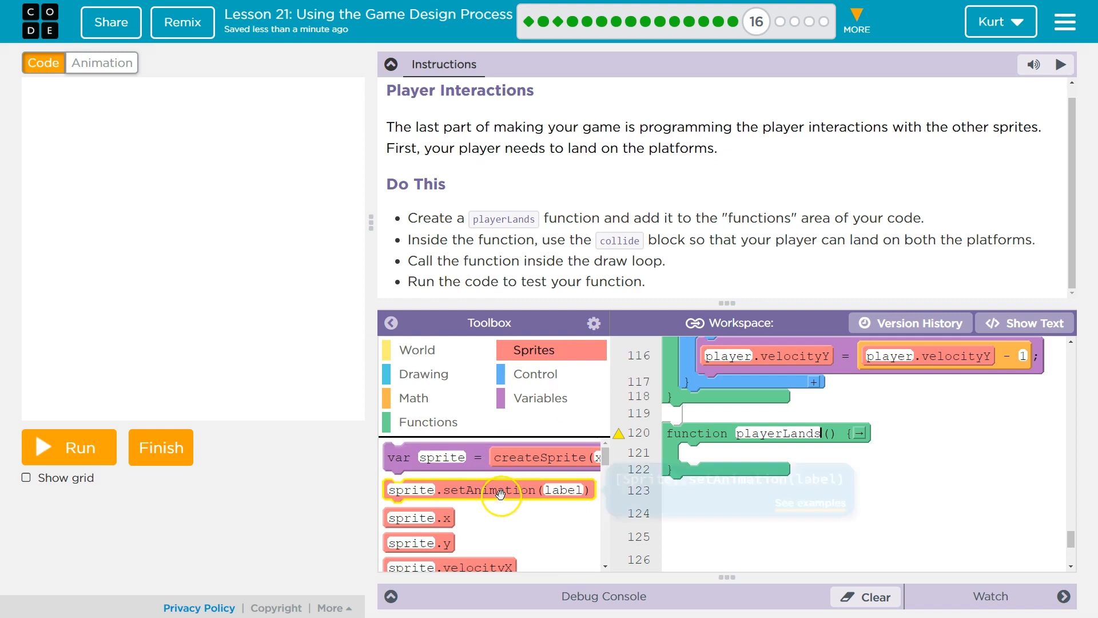
scroll("down", 3)
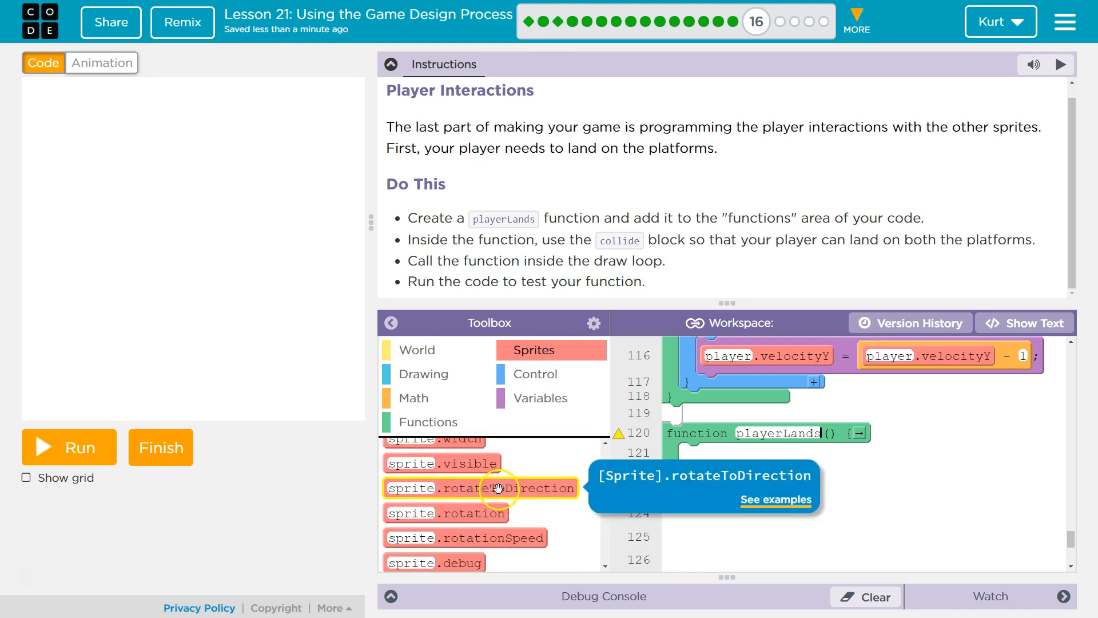
scroll("down", 3)
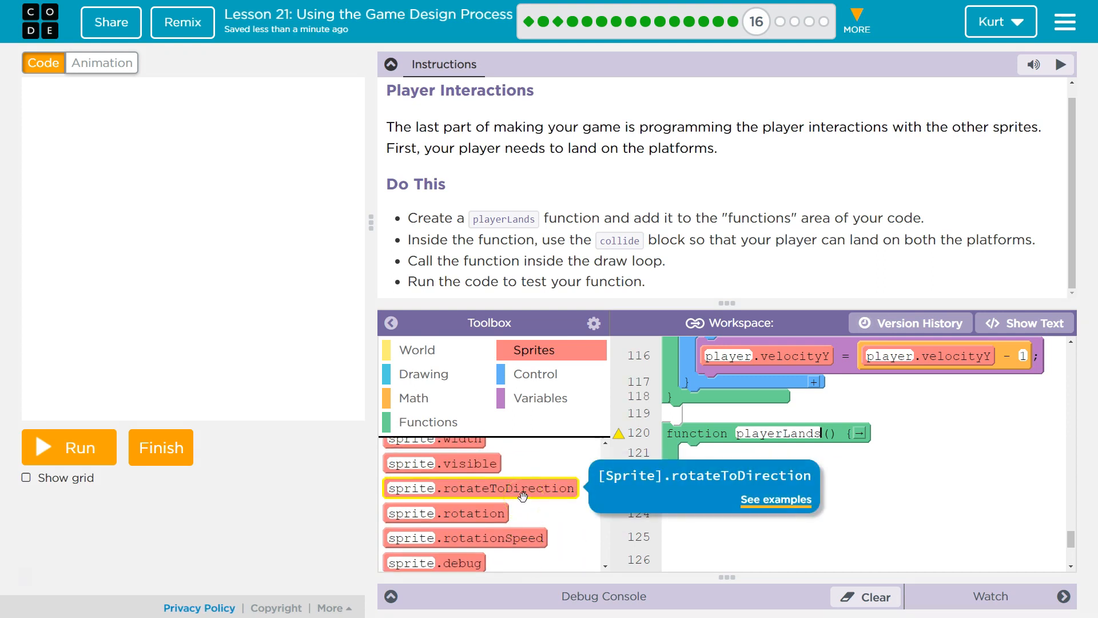
scroll("down", 3)
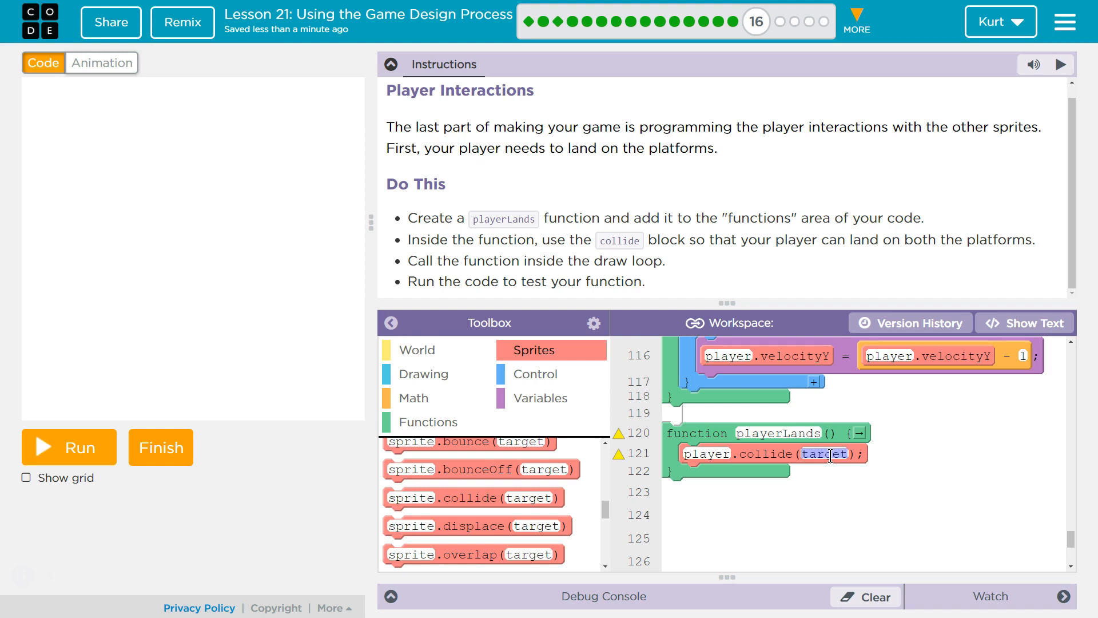
type("platform")
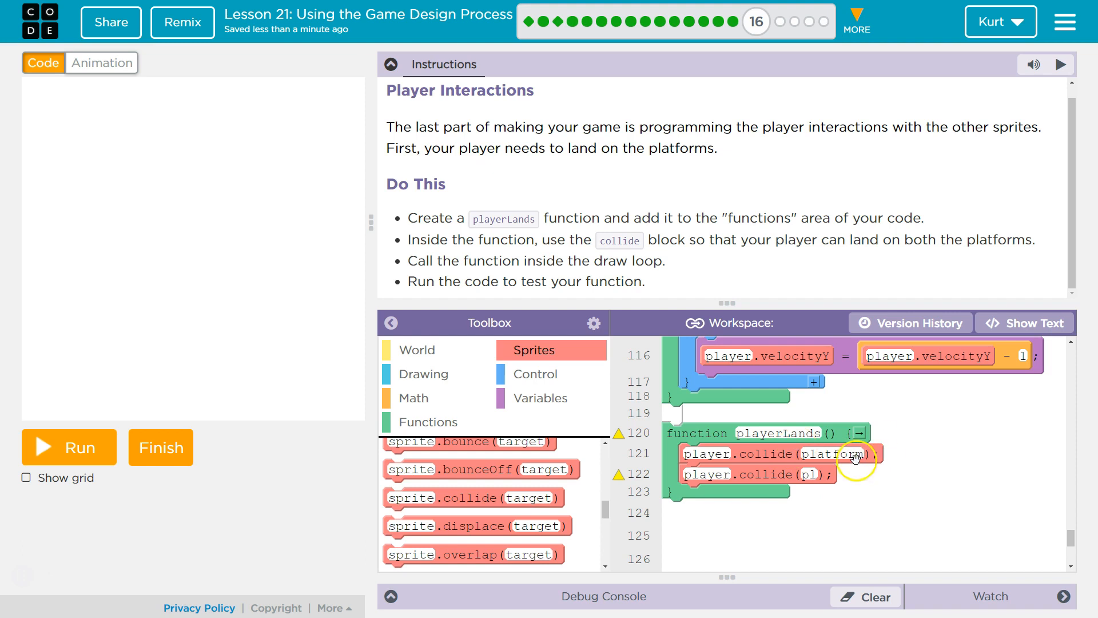
mouse_move(868, 500)
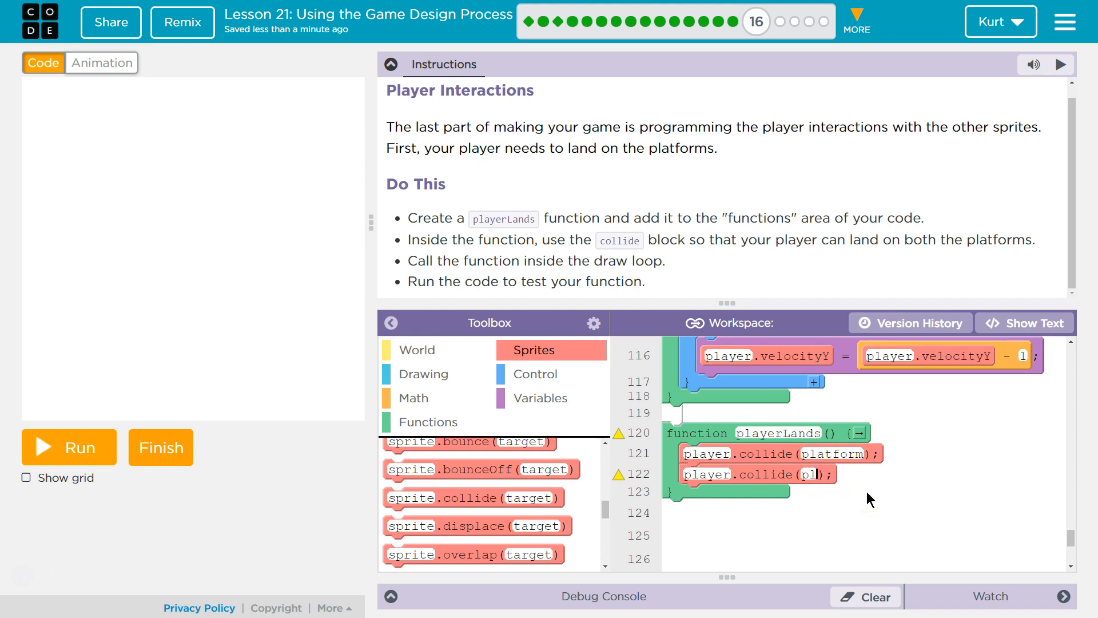
type("platform2")
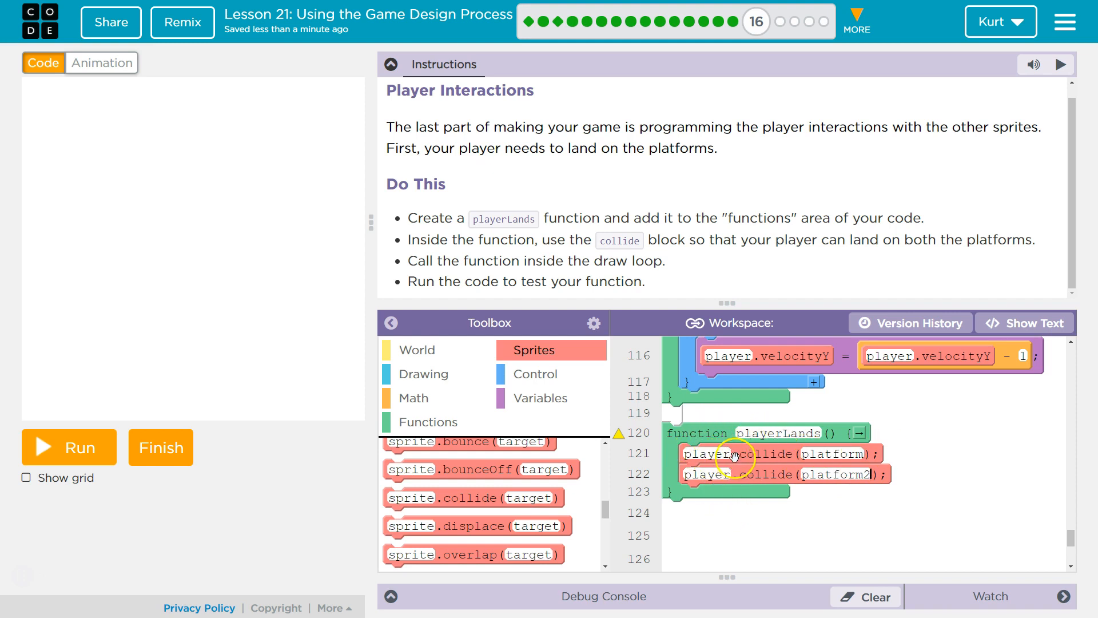
mouse_move(737, 446)
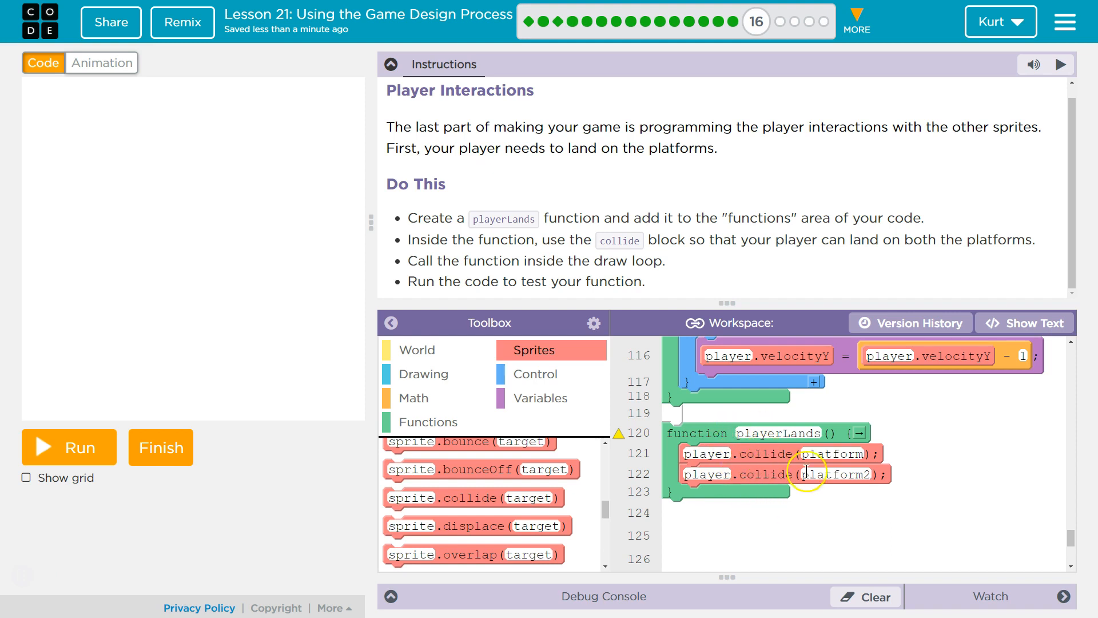
- Call playerLands() in the draw loop after controlPlayer() and before drawSprites()
scroll("up", 3)
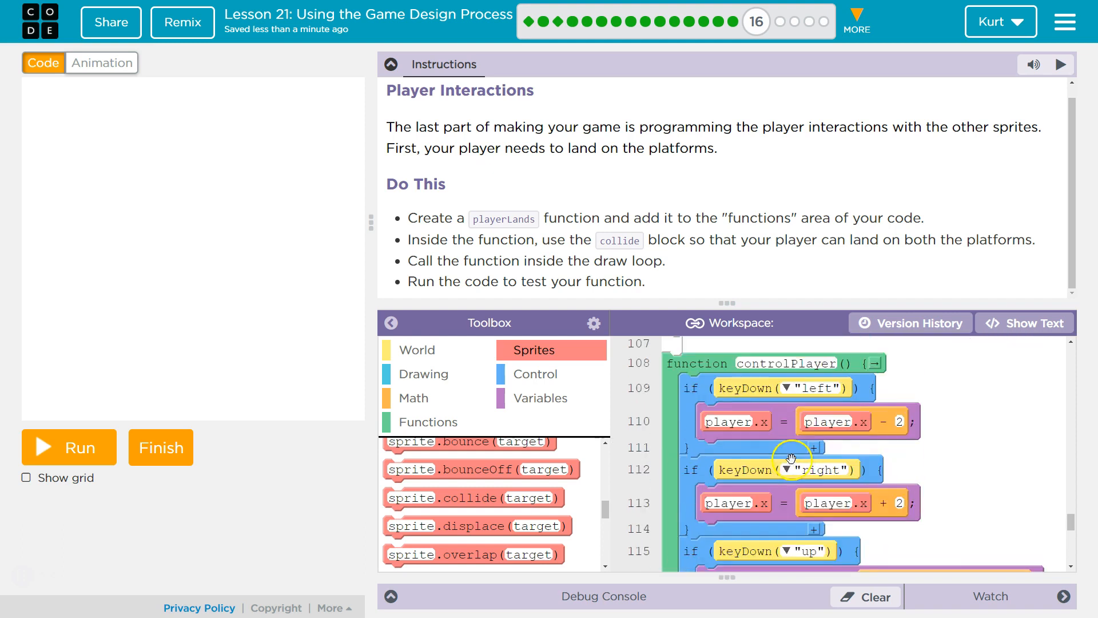
scroll("up", 3)
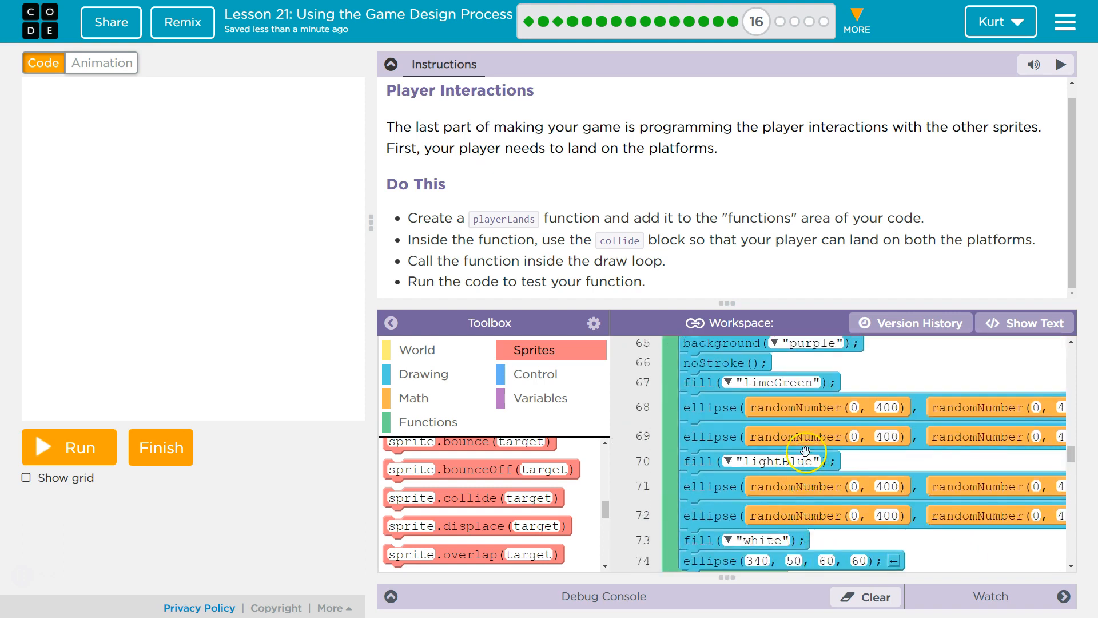
scroll("up", 3)
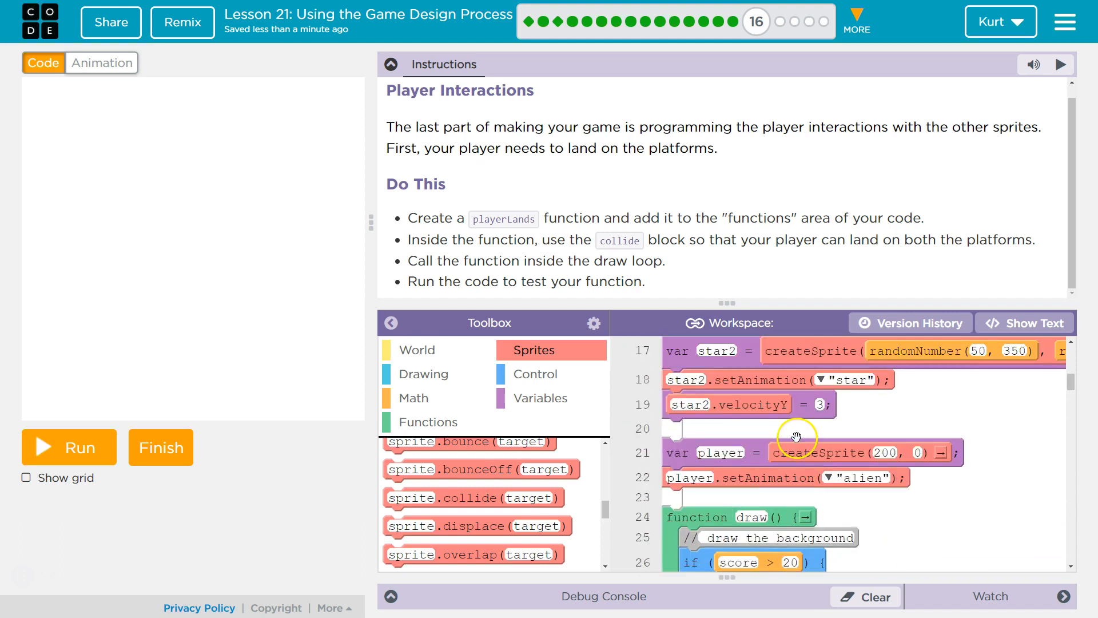
scroll("up", 3)
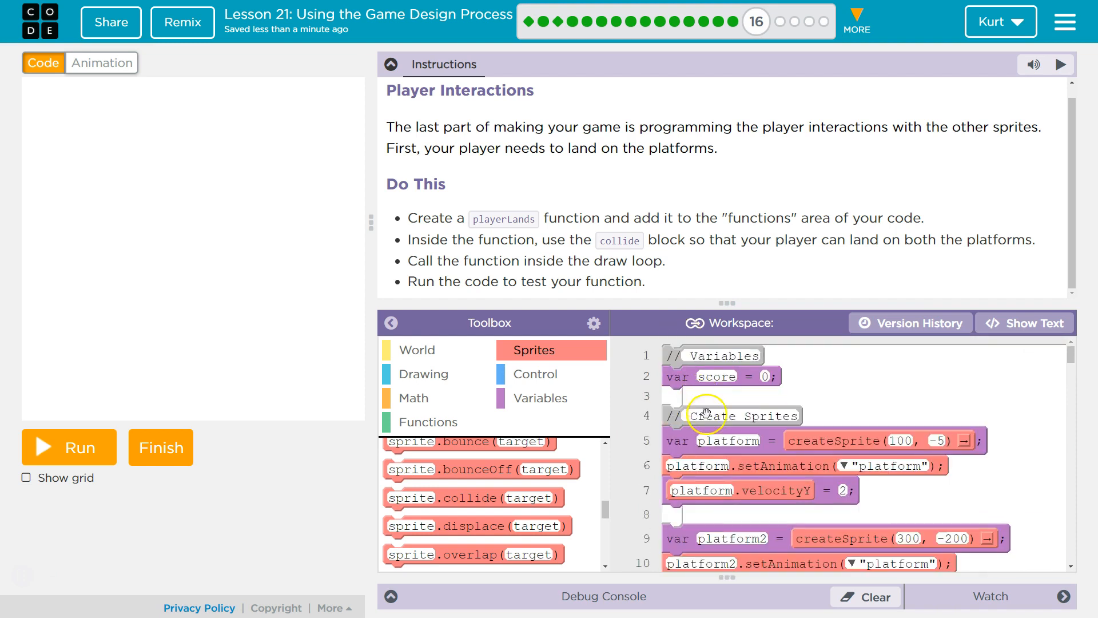
scroll("down", 3)
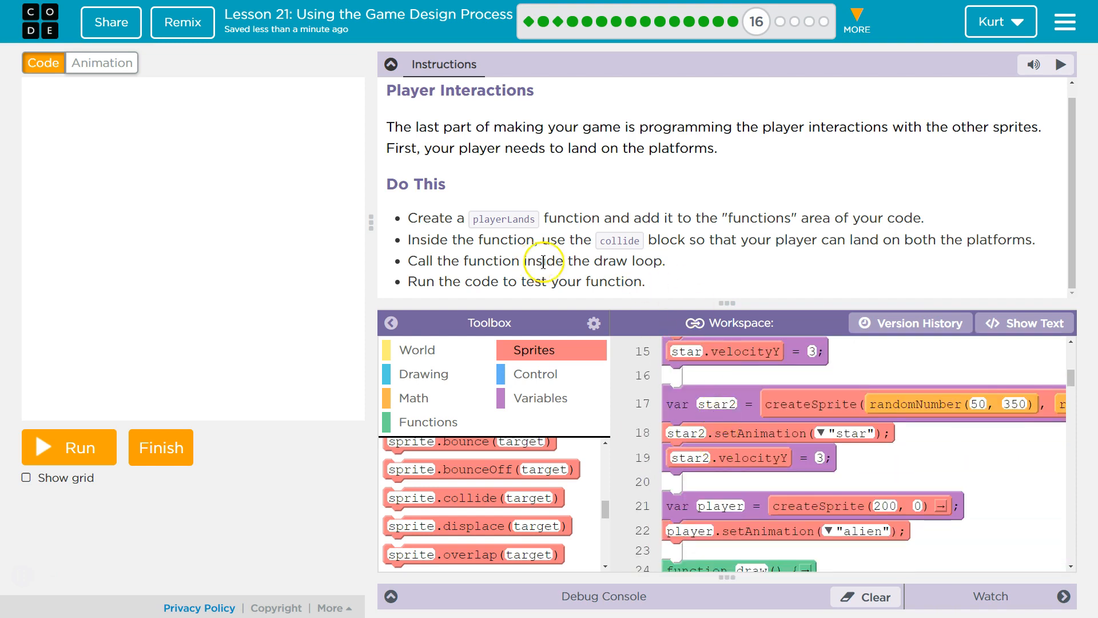
scroll("down", 3)
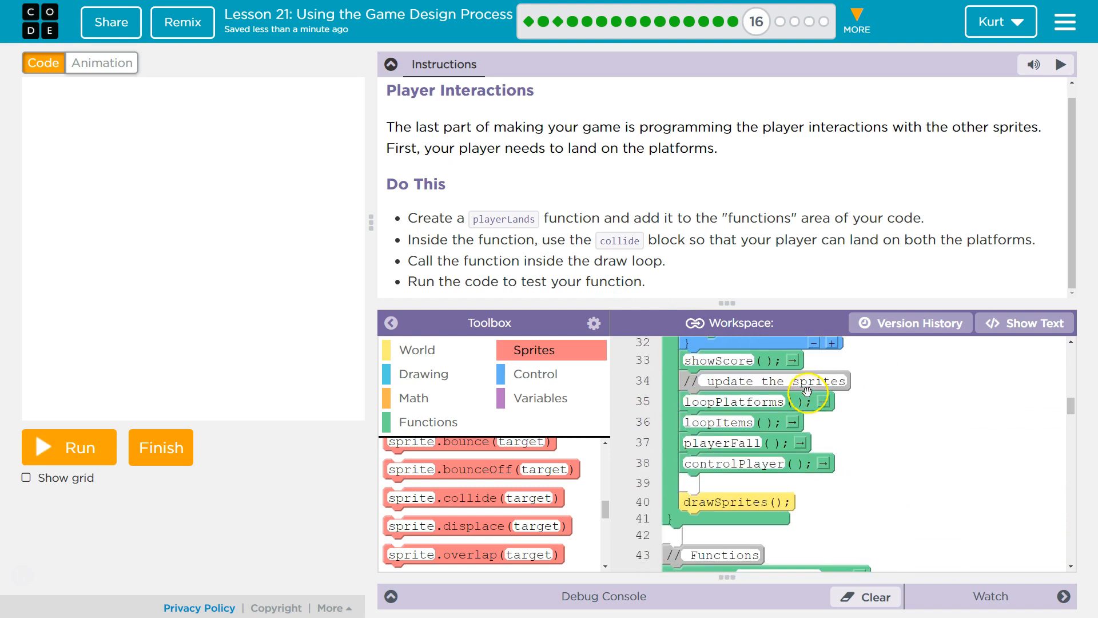
left_click(427, 422)
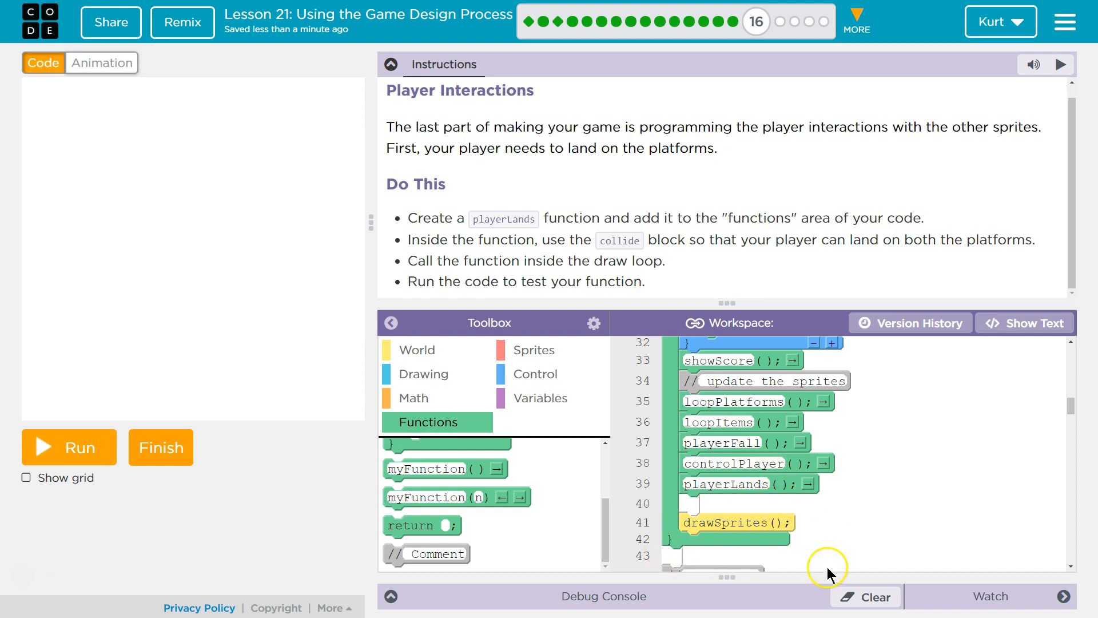
mouse_move(729, 485)
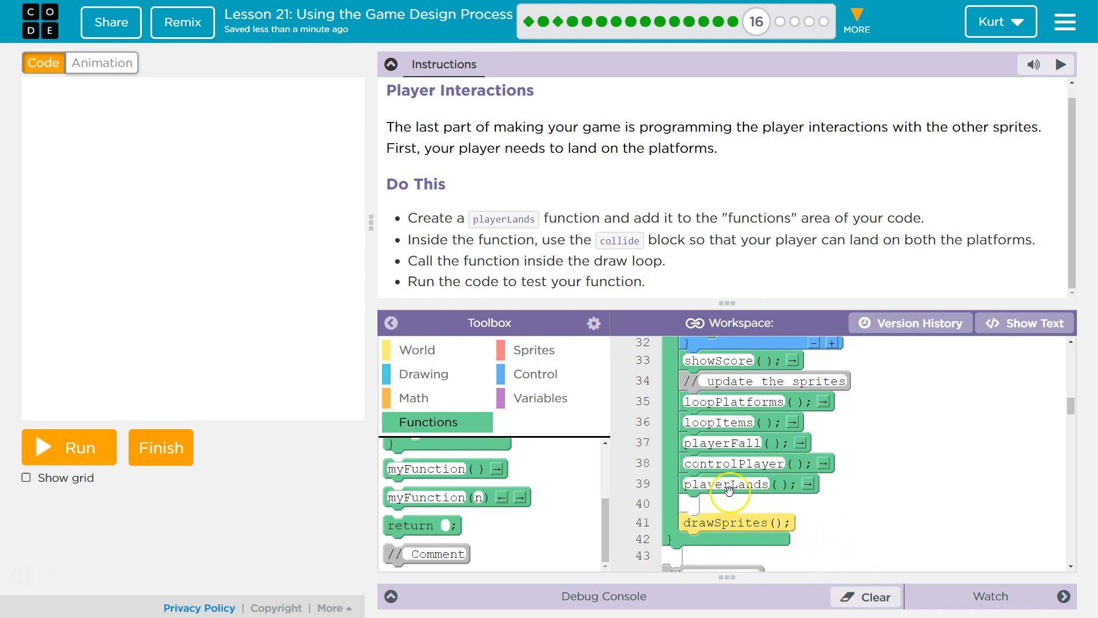
mouse_move(564, 330)
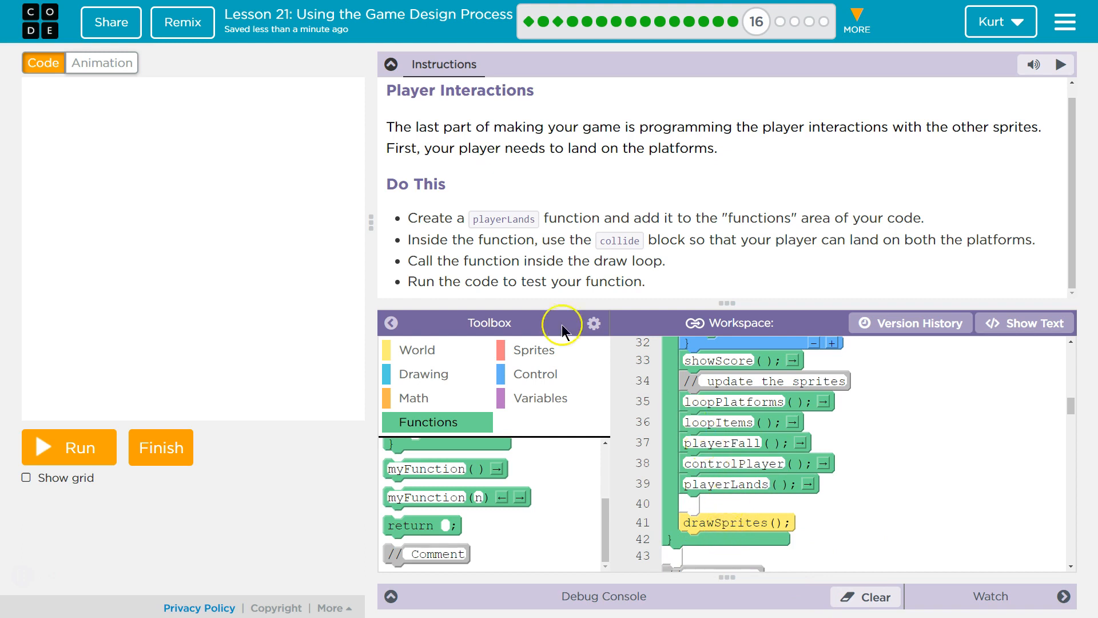
- Run the game to test the alien landing on the moving platforms while reviewing the code
left_click(67, 447)
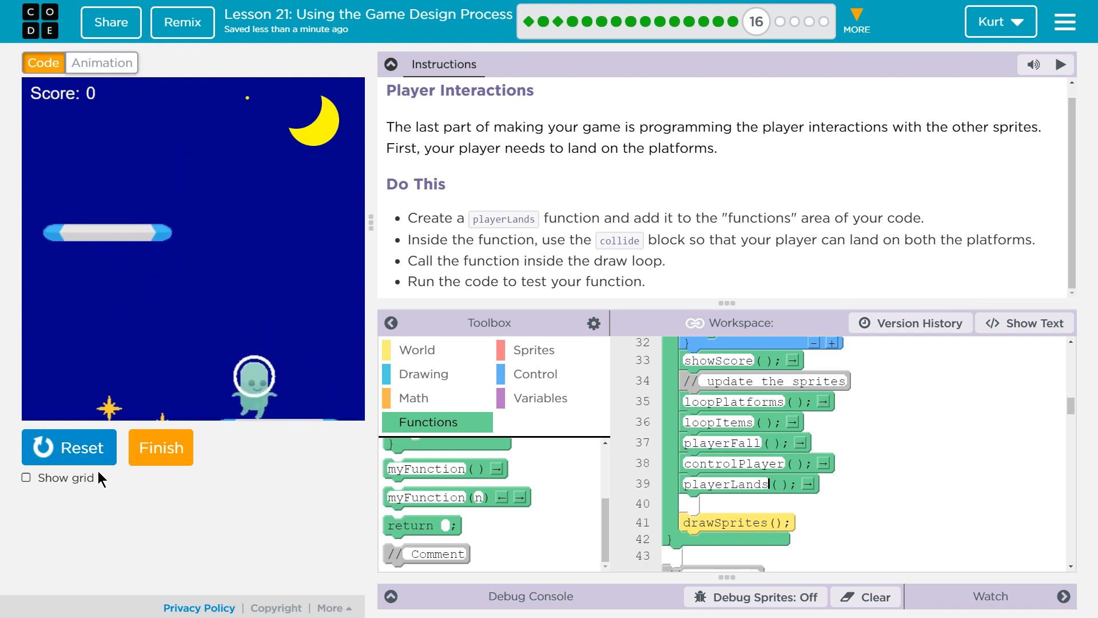
scroll("down", 3)
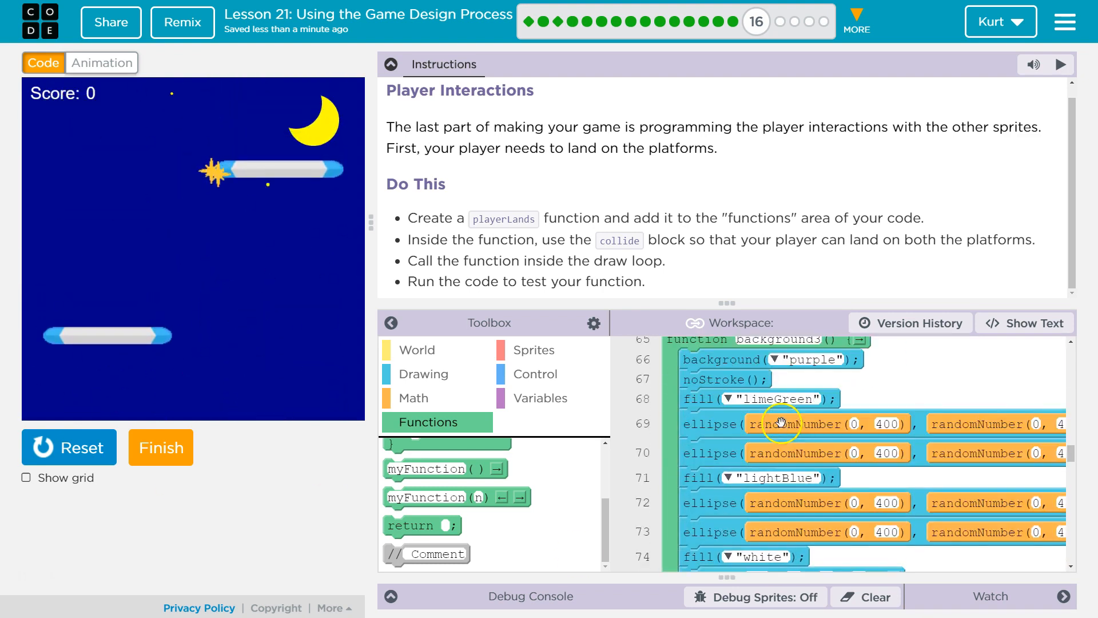
scroll("down", 3)
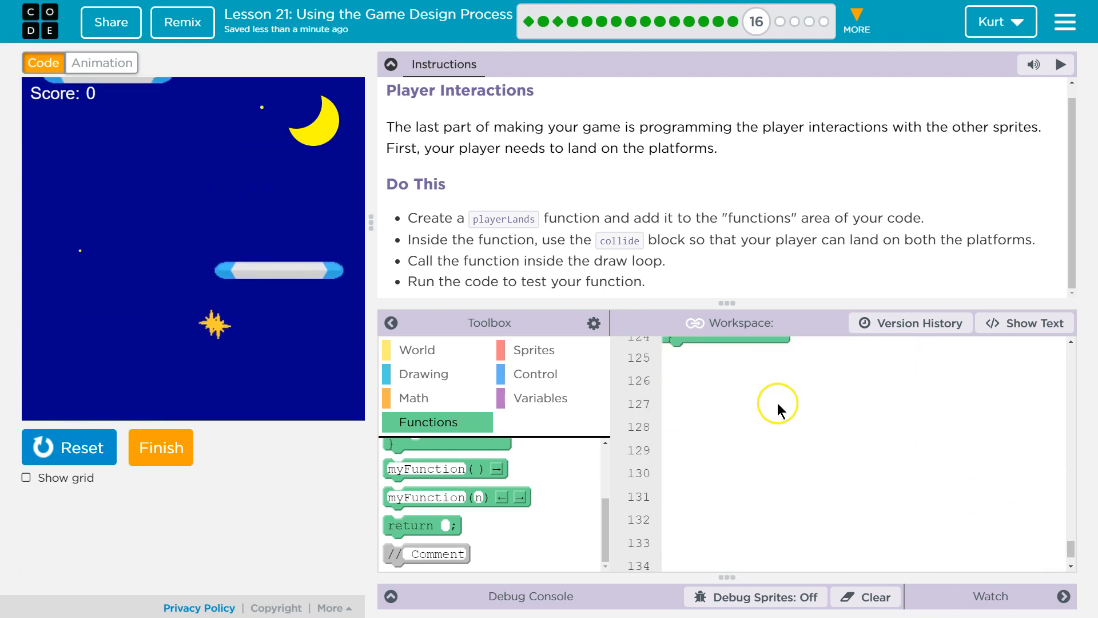